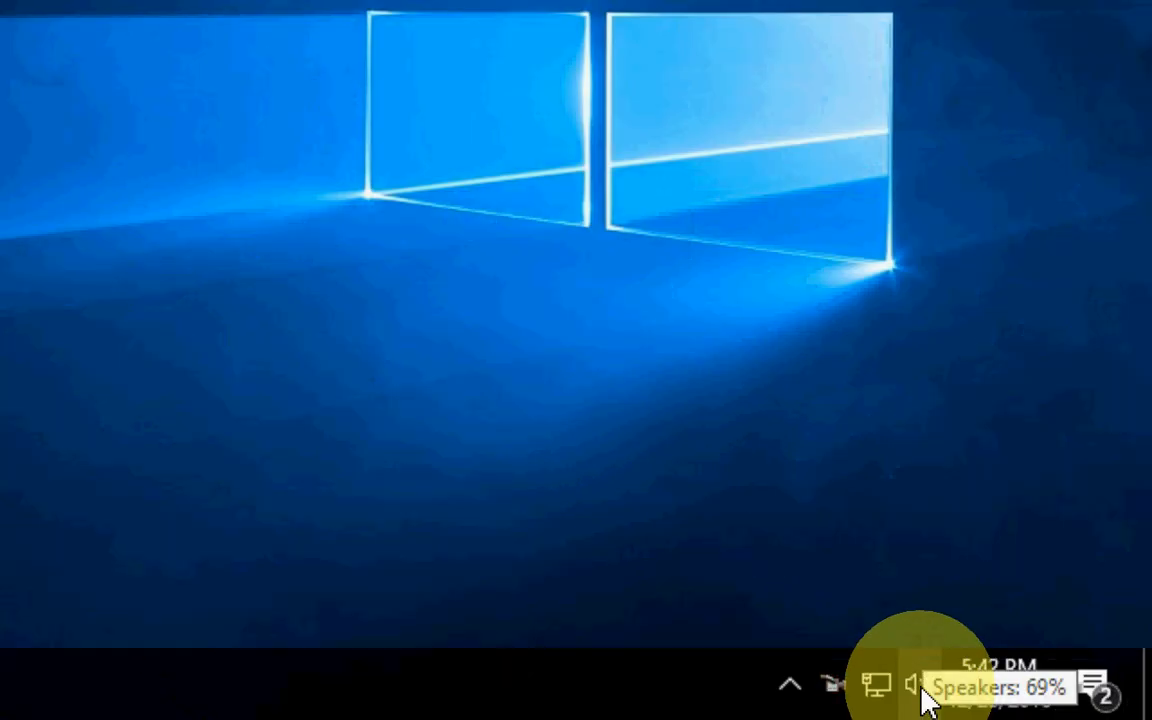
# Step: Bring up the Playback devices list from the taskbar speaker icon and the Speakers properties
pyautogui.rightClick(912, 684)
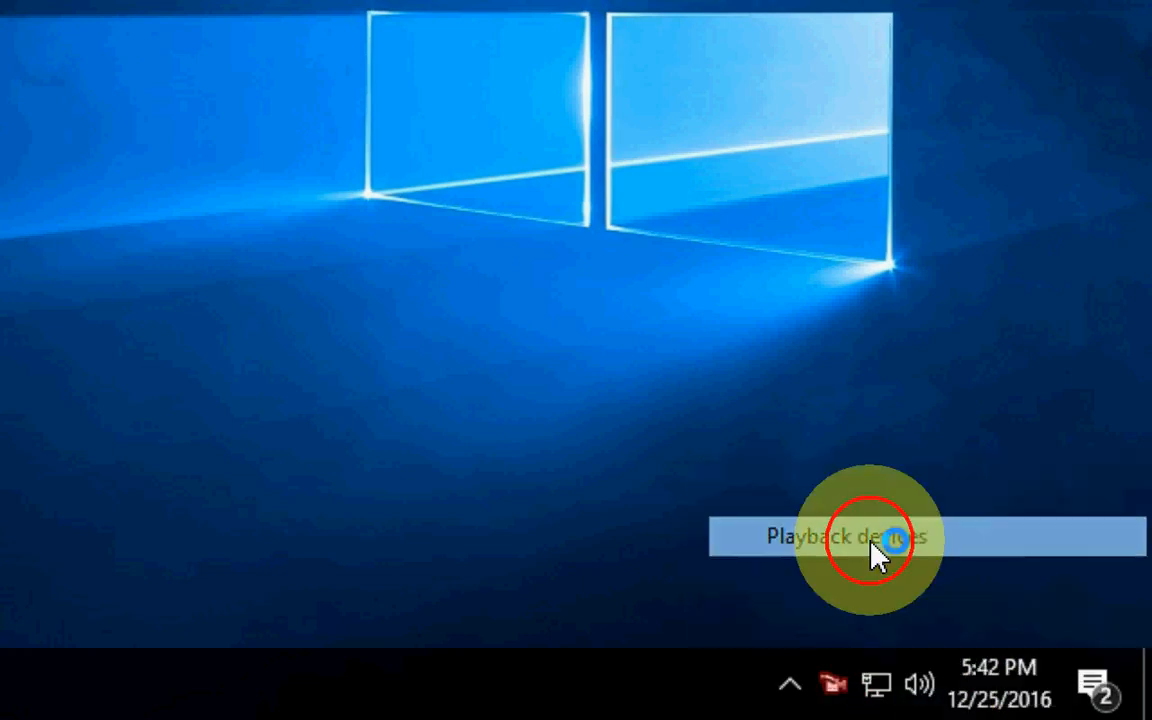
pyautogui.click(848, 536)
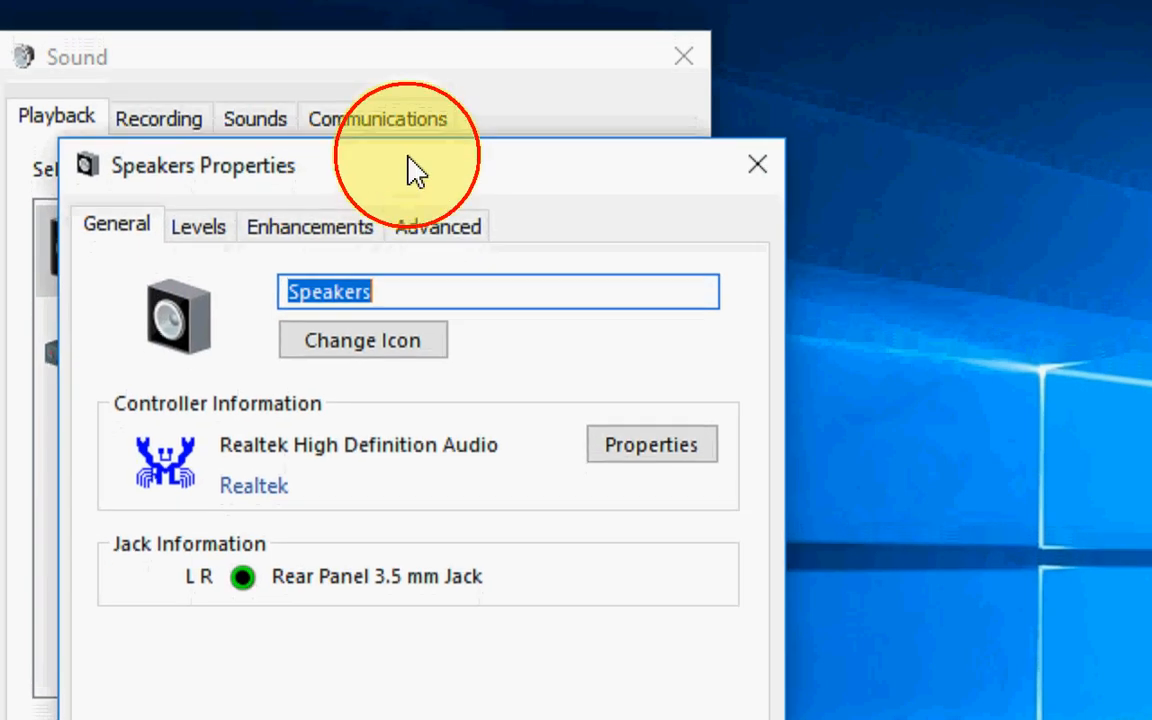
# Step: Set the speakers' default format to 16 bit, 44100 Hz (CD Quality) and disallow exclusive control
pyautogui.click(438, 228)
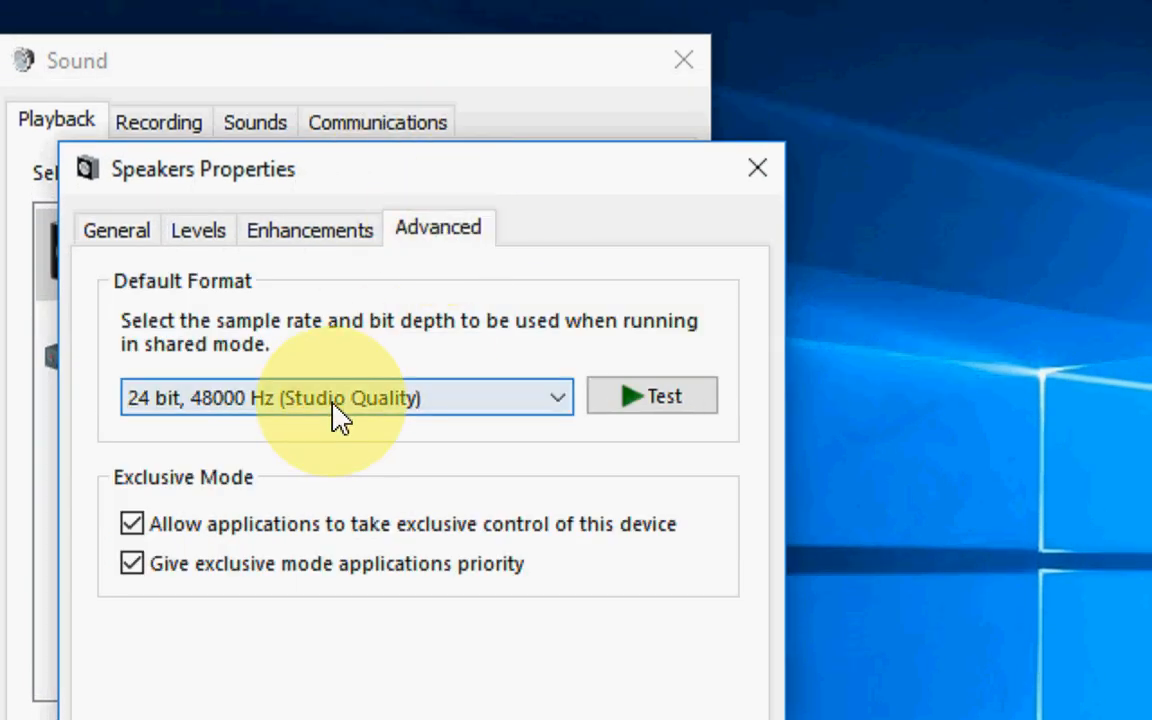
pyautogui.click(348, 396)
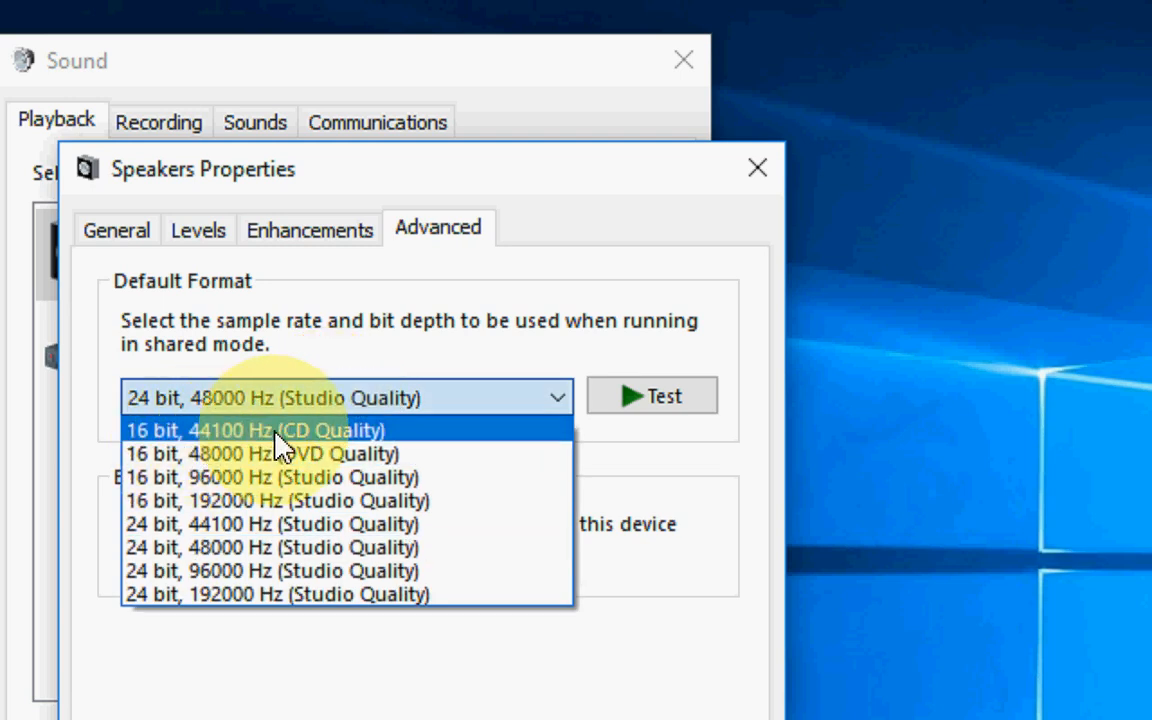
pyautogui.click(256, 430)
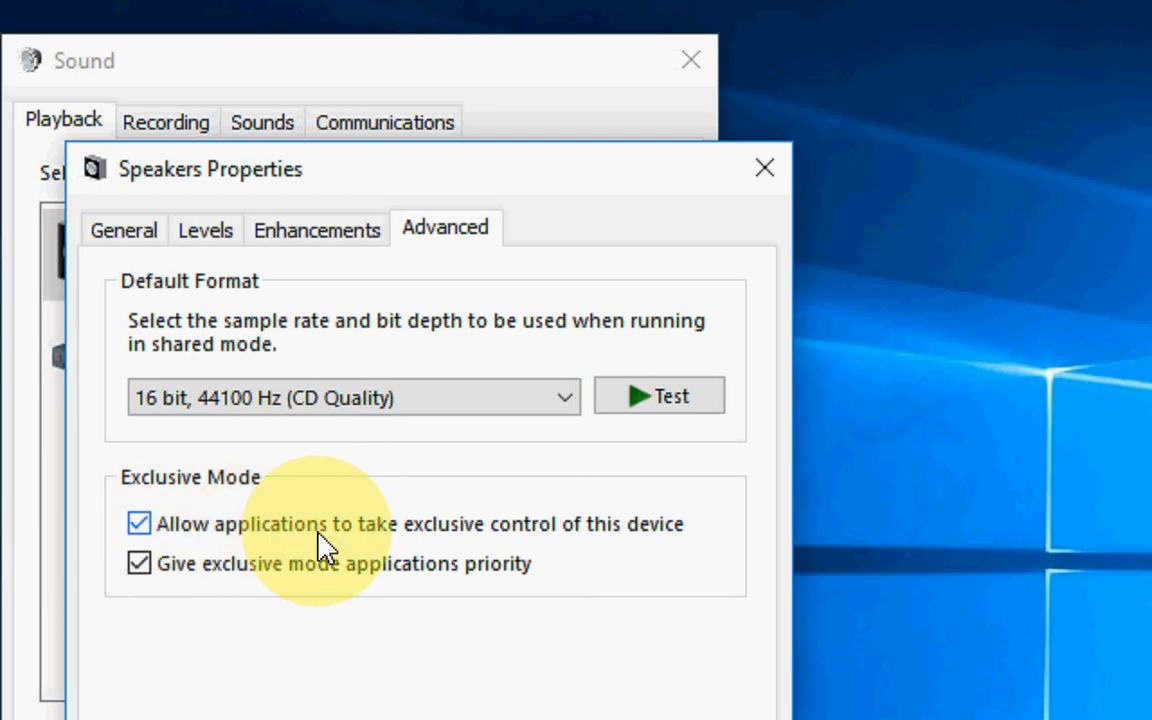
pyautogui.click(140, 524)
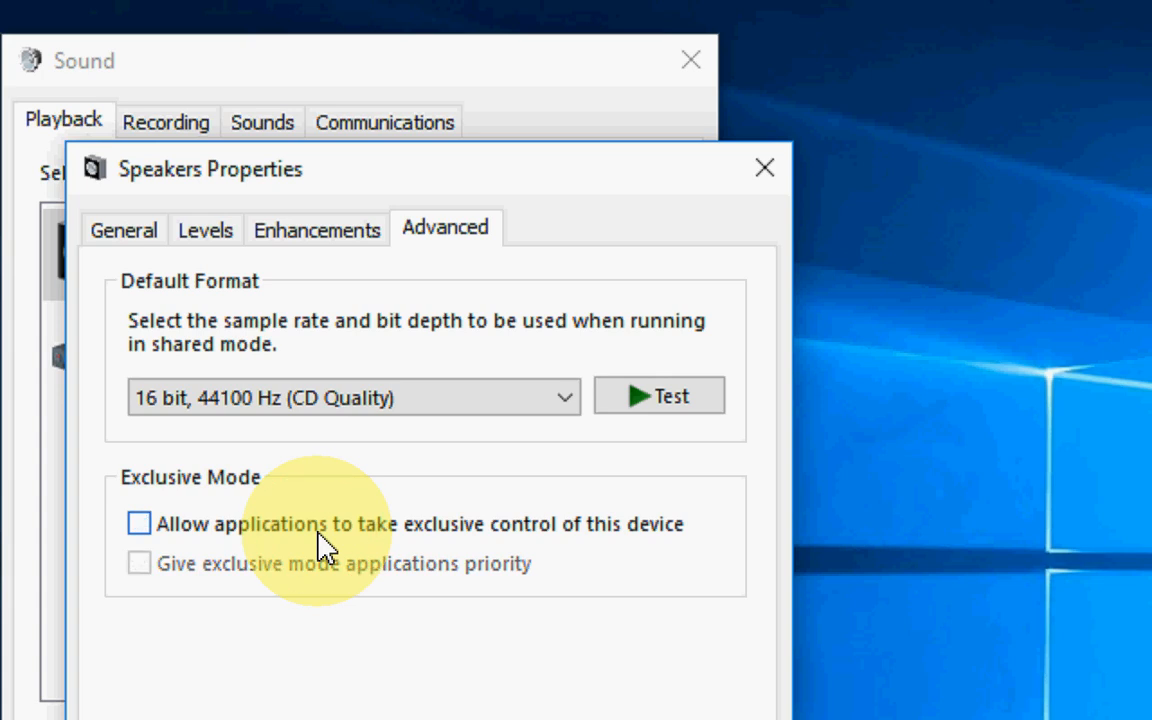
pyautogui.moveTo(316, 230)
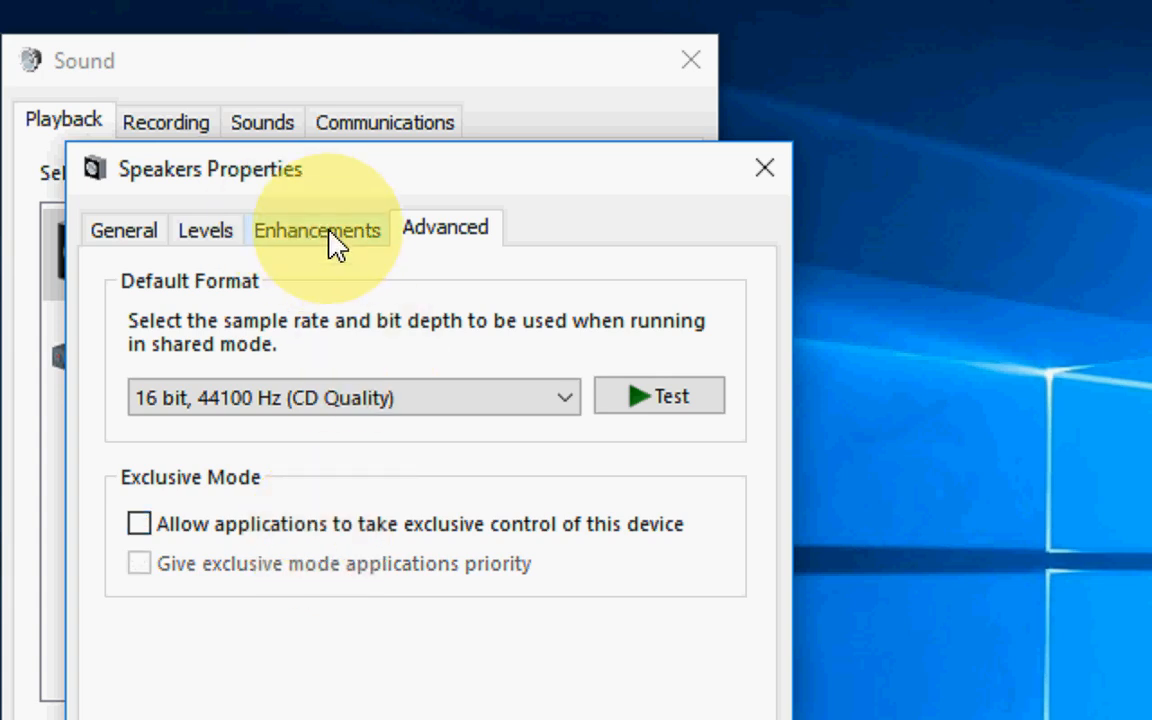
# Step: Enable 'Disable all sound effects' under the speakers' Enhancements settings
pyautogui.click(316, 228)
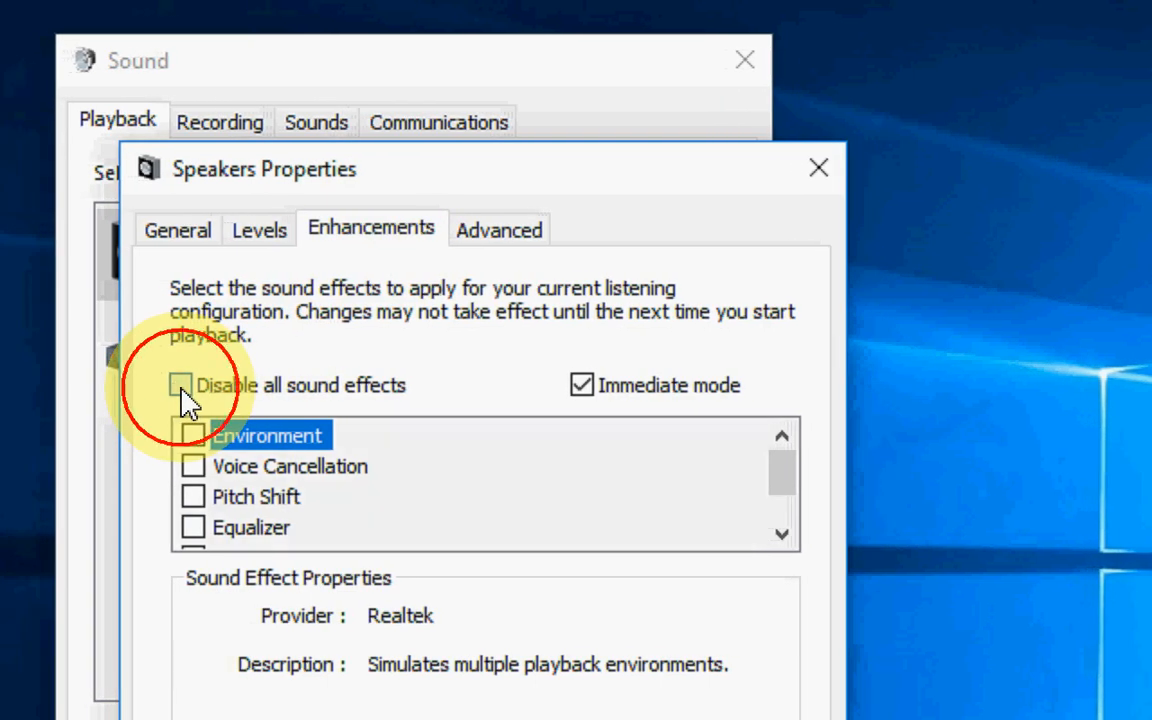
pyautogui.click(180, 384)
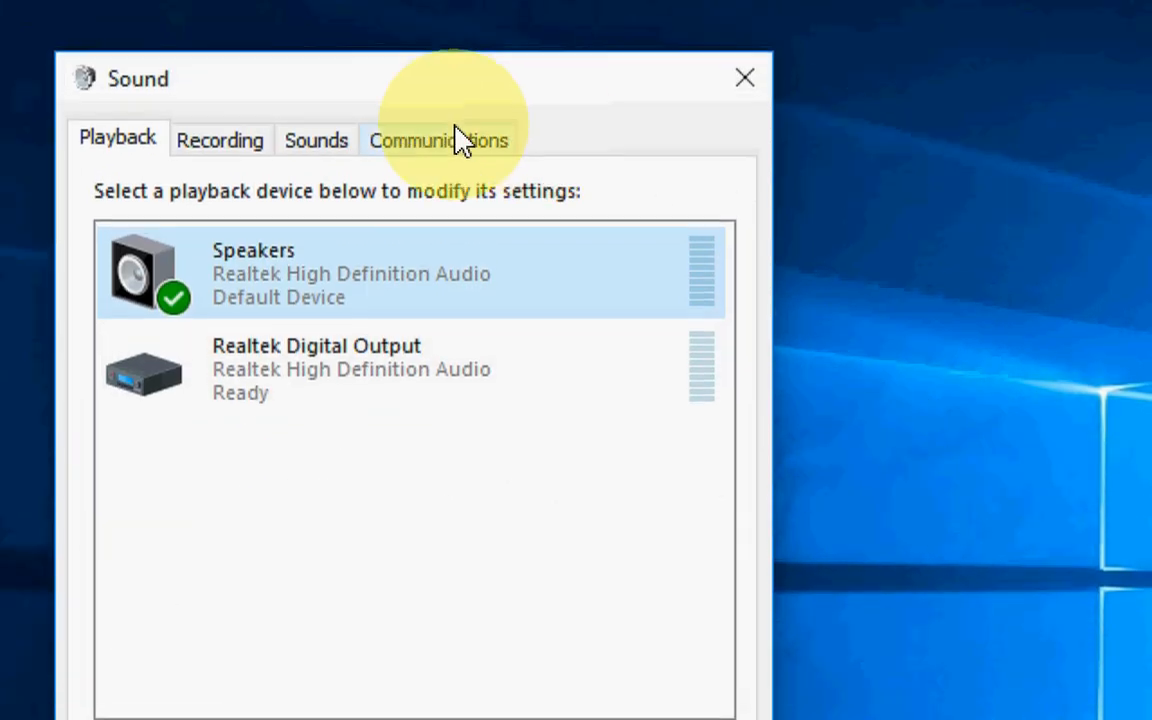
# Step: Review the Communications activity volume options and close the Sound dialog with OK
pyautogui.click(438, 140)
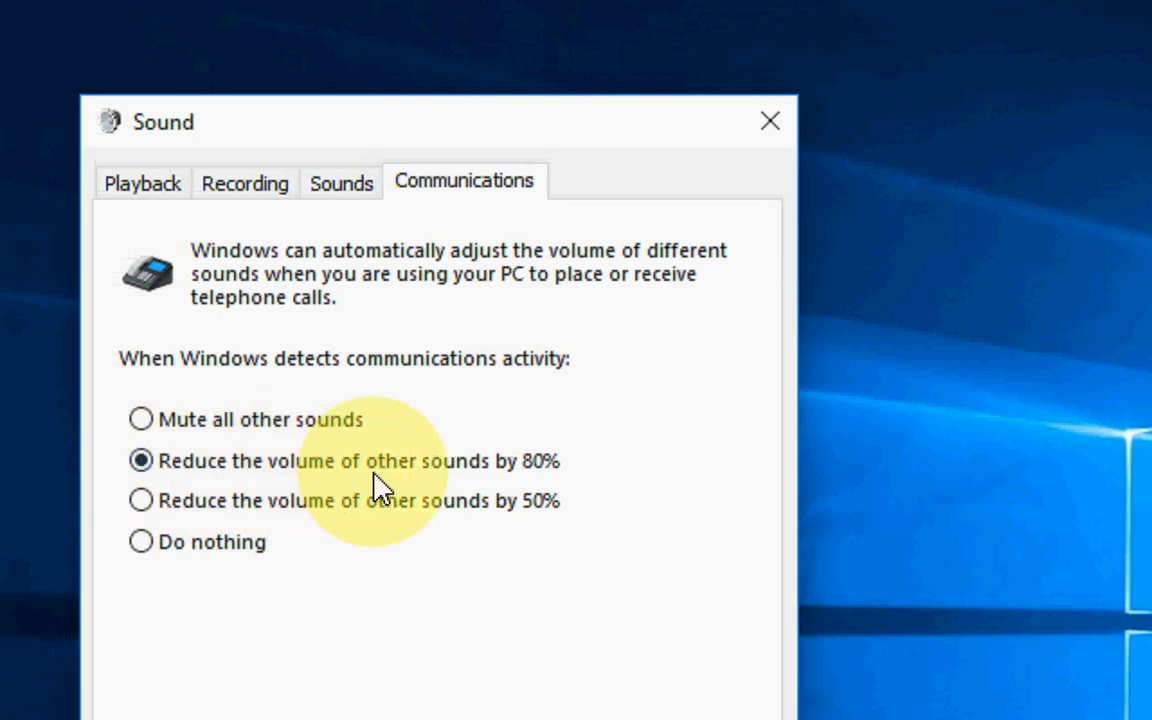
pyautogui.moveTo(564, 490)
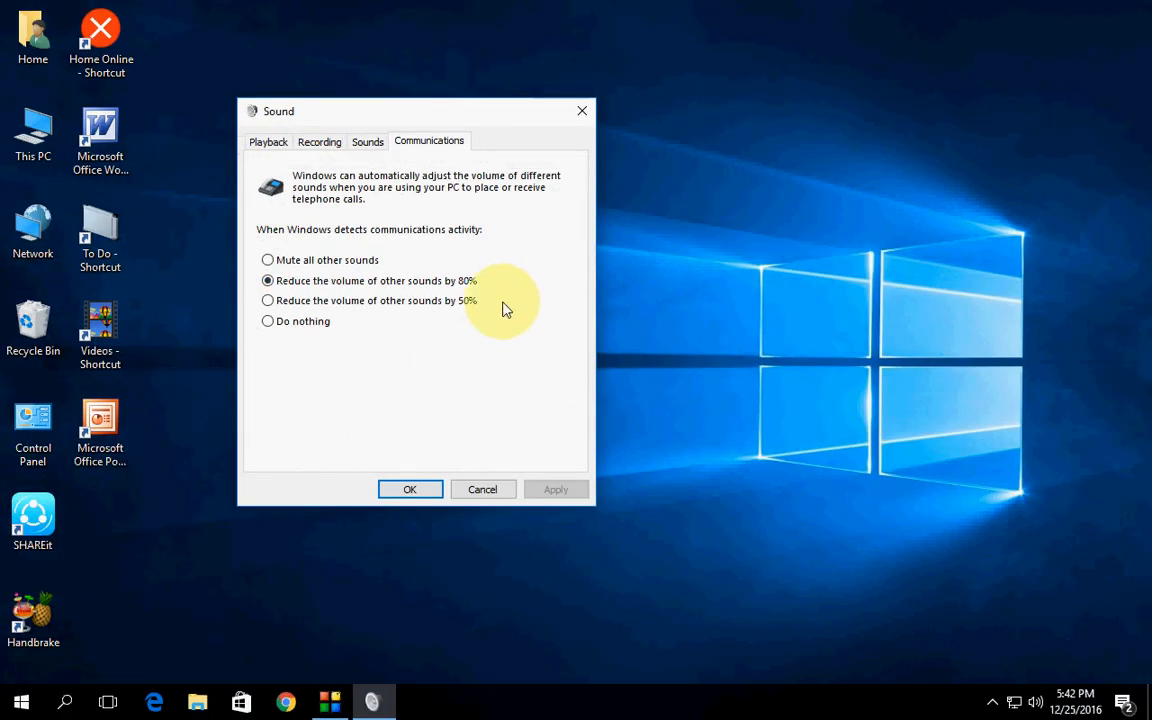
pyautogui.click(410, 488)
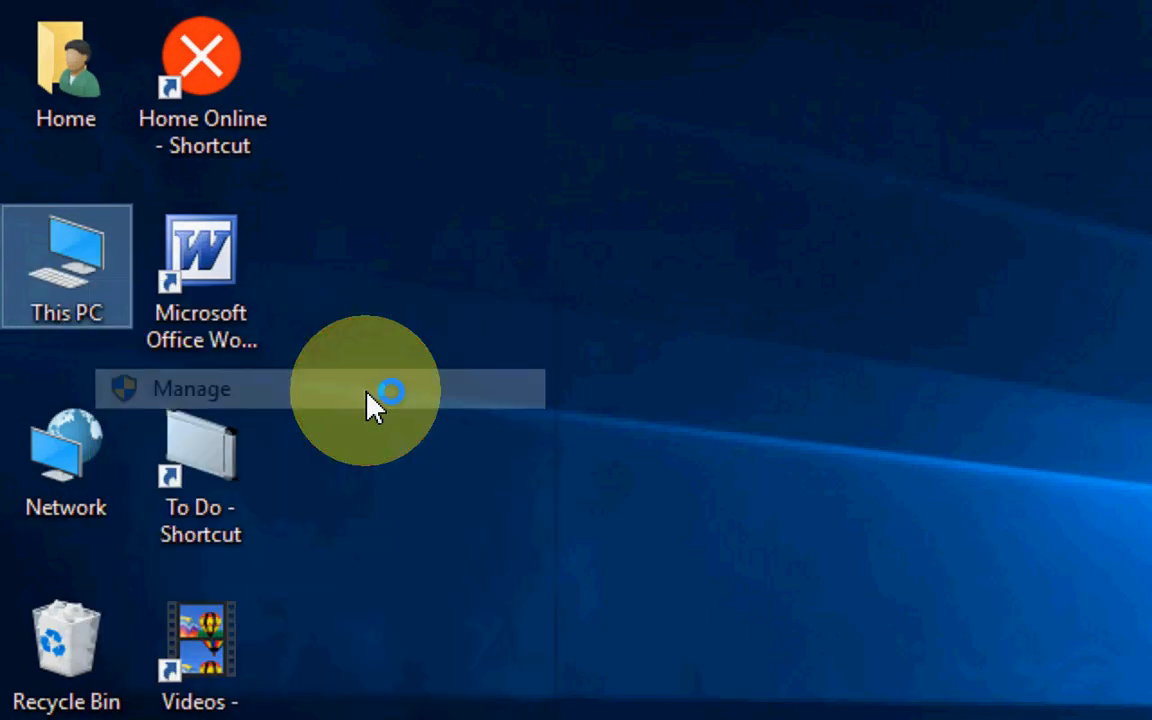
# Step: Manage This PC and show the Device Manager device list in Computer Management
pyautogui.click(190, 388)
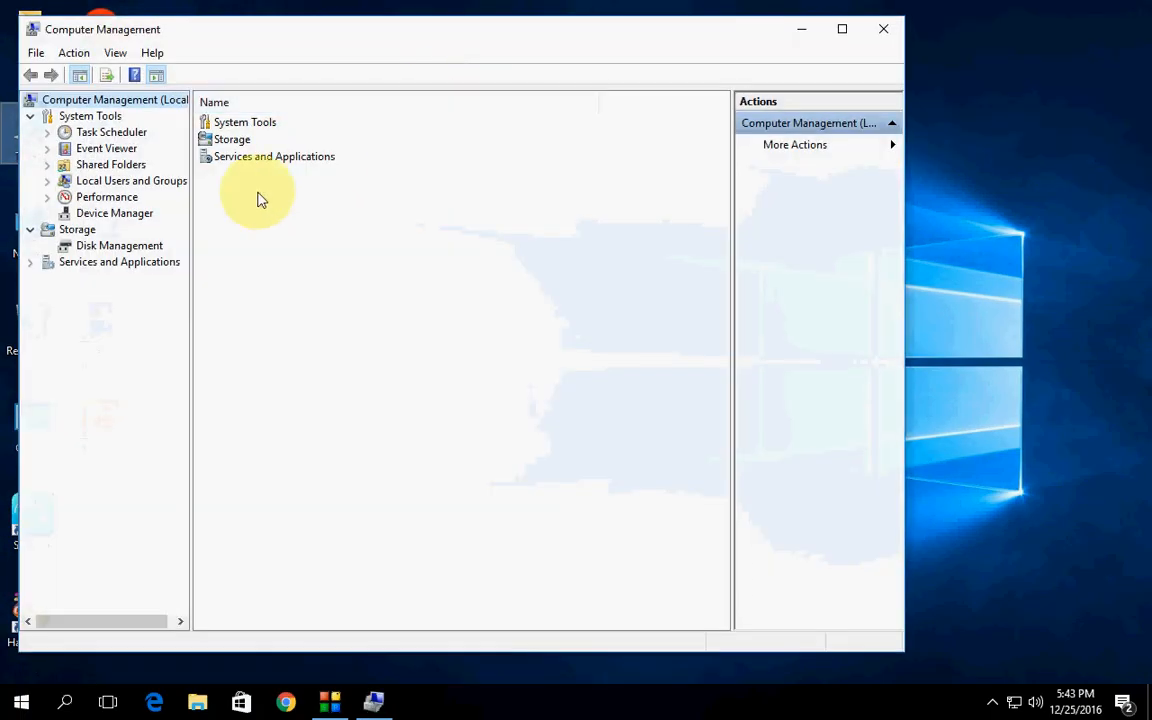
pyautogui.click(114, 212)
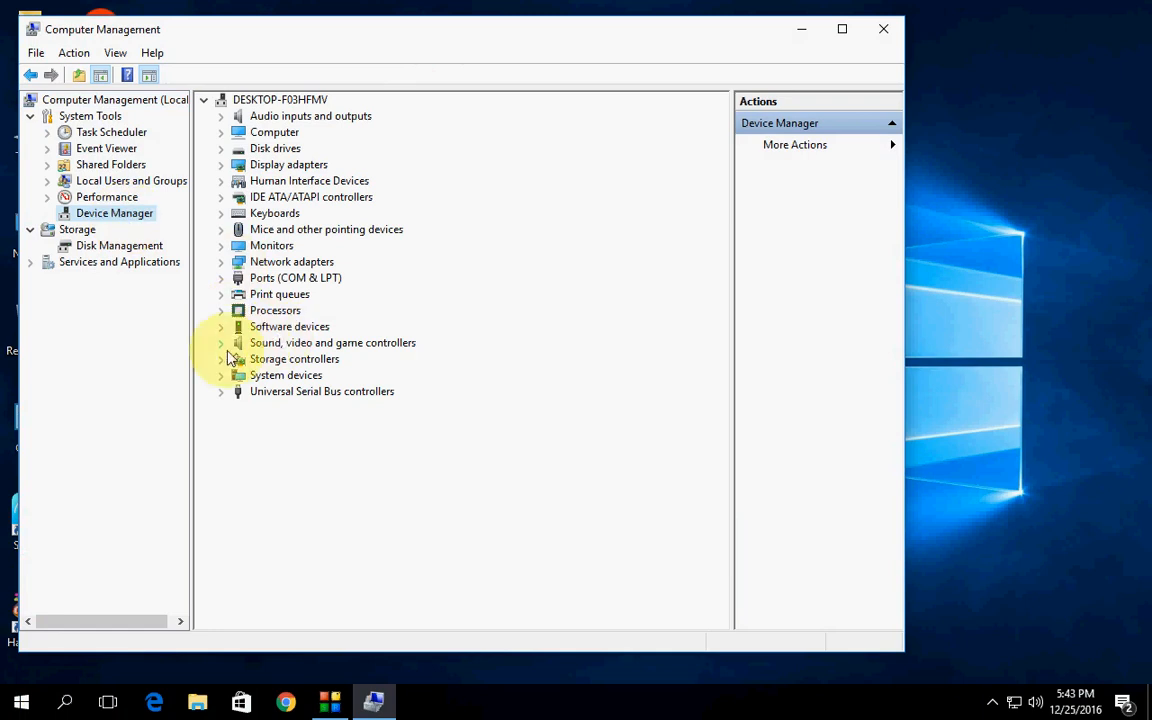
# Step: Bring up Update Driver Software for Realtek High Definition Audio, then close Computer Management
pyautogui.click(220, 342)
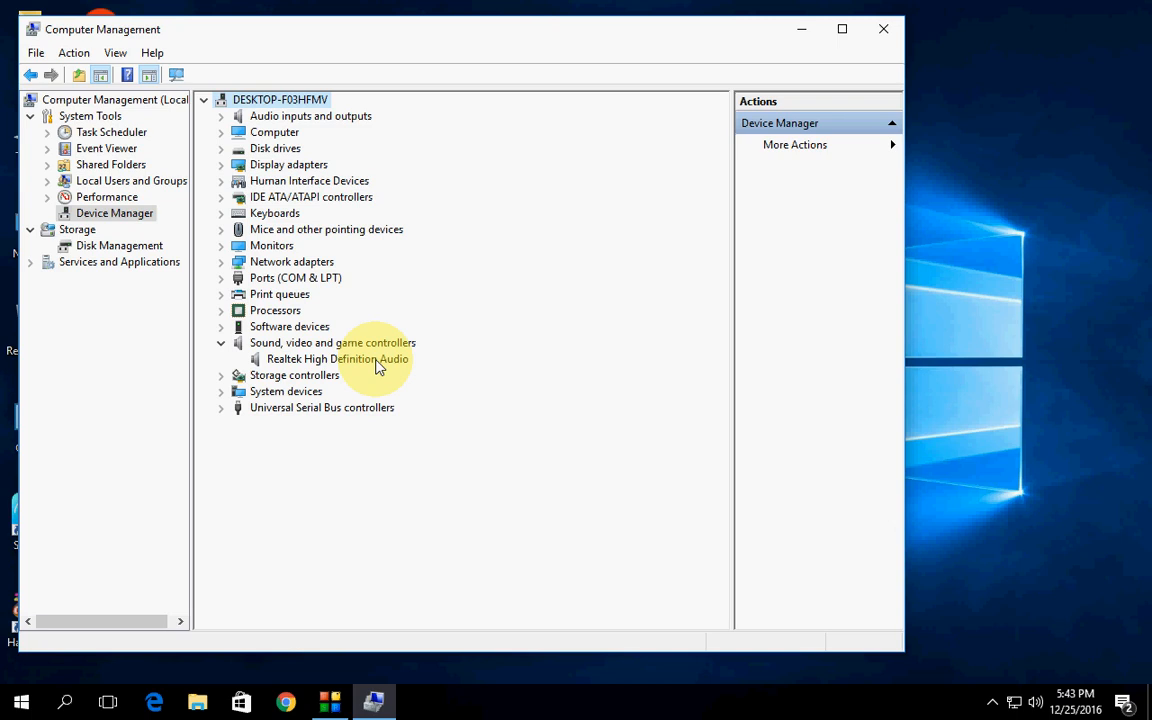
pyautogui.rightClick(338, 358)
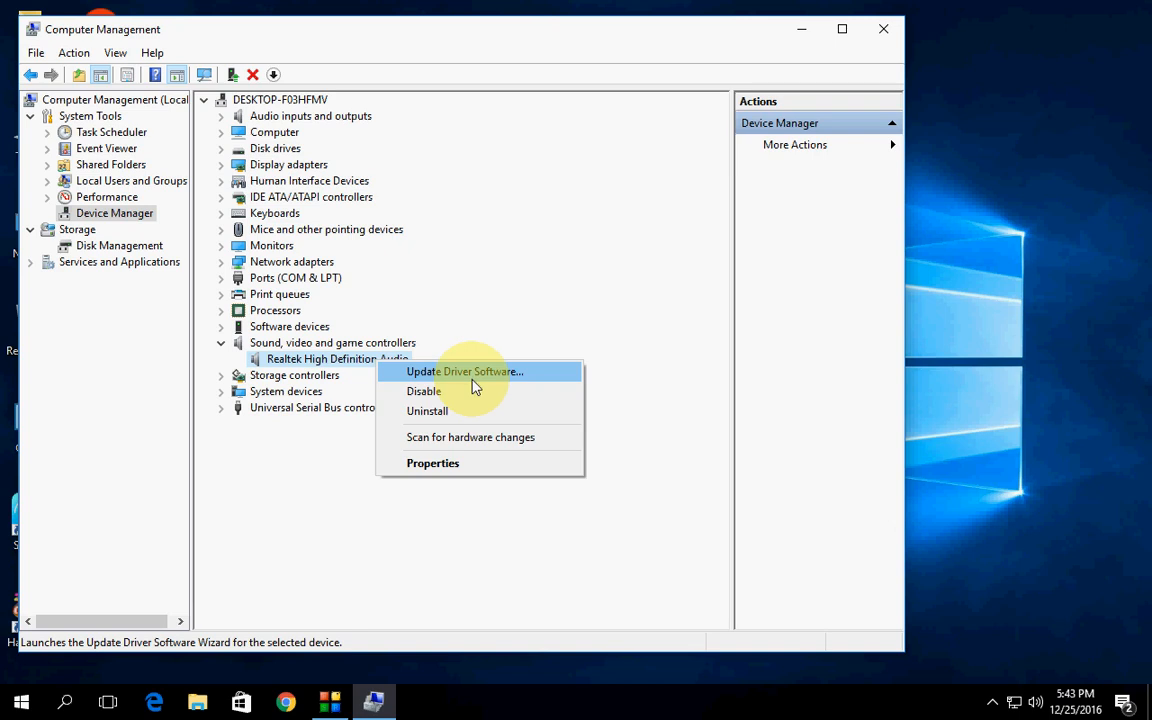
pyautogui.moveTo(868, 212)
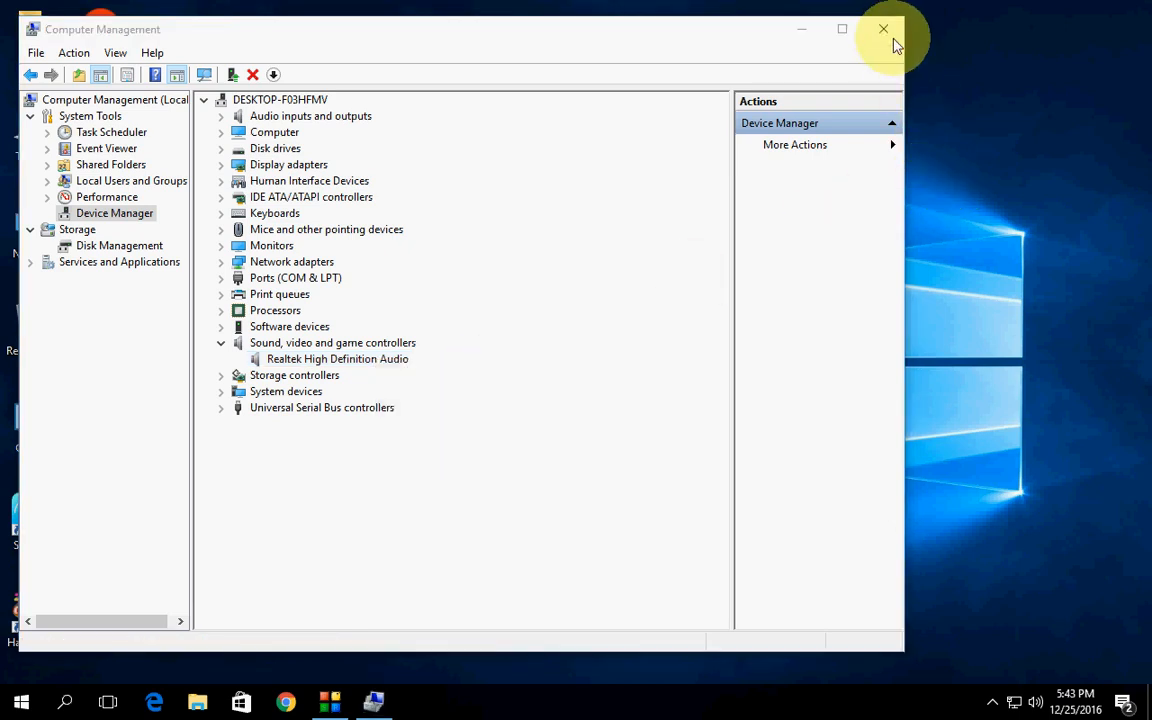
pyautogui.click(884, 28)
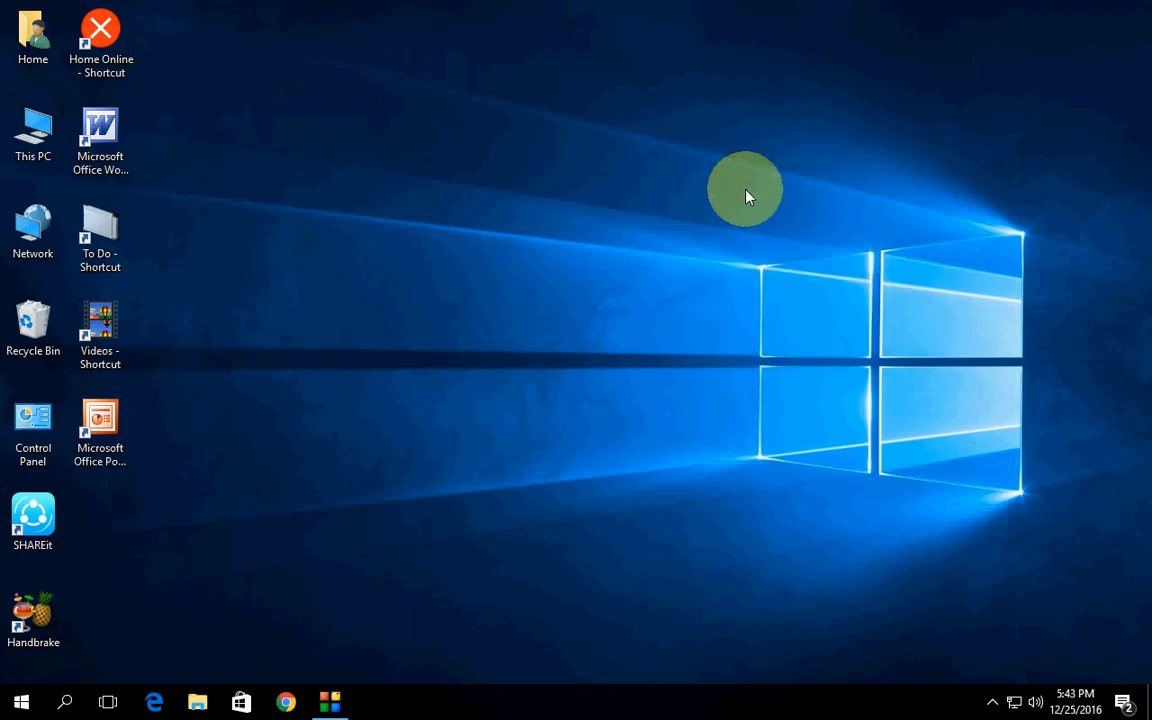
pyautogui.moveTo(600, 224)
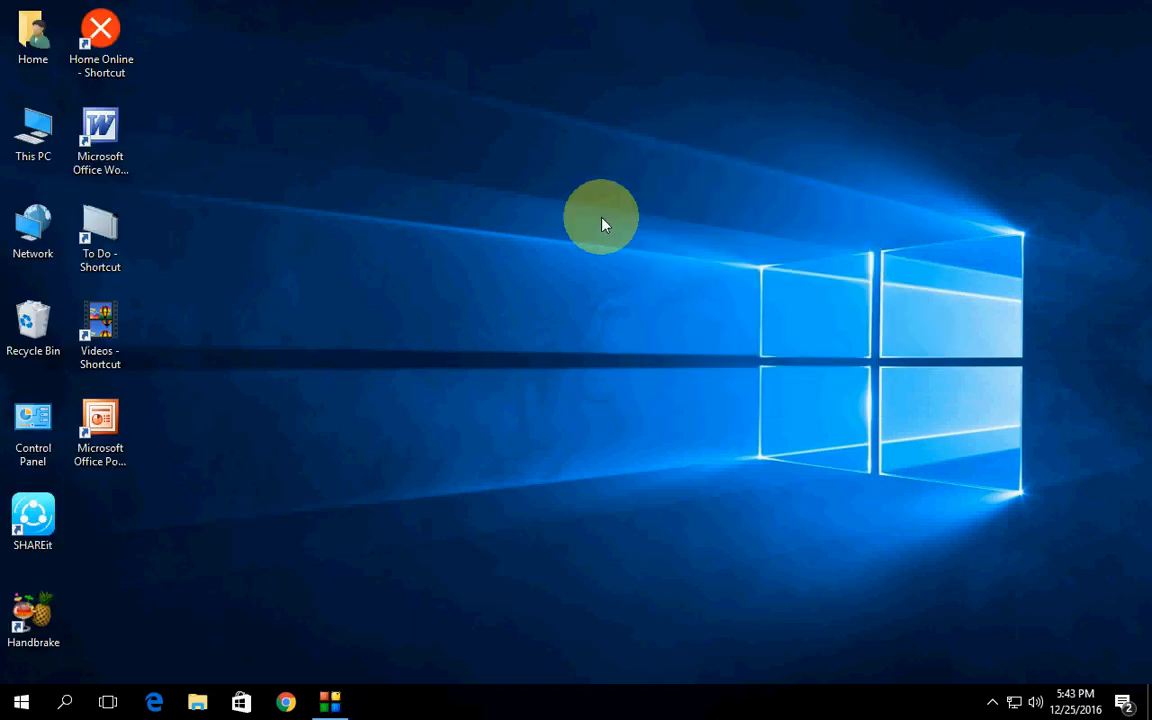